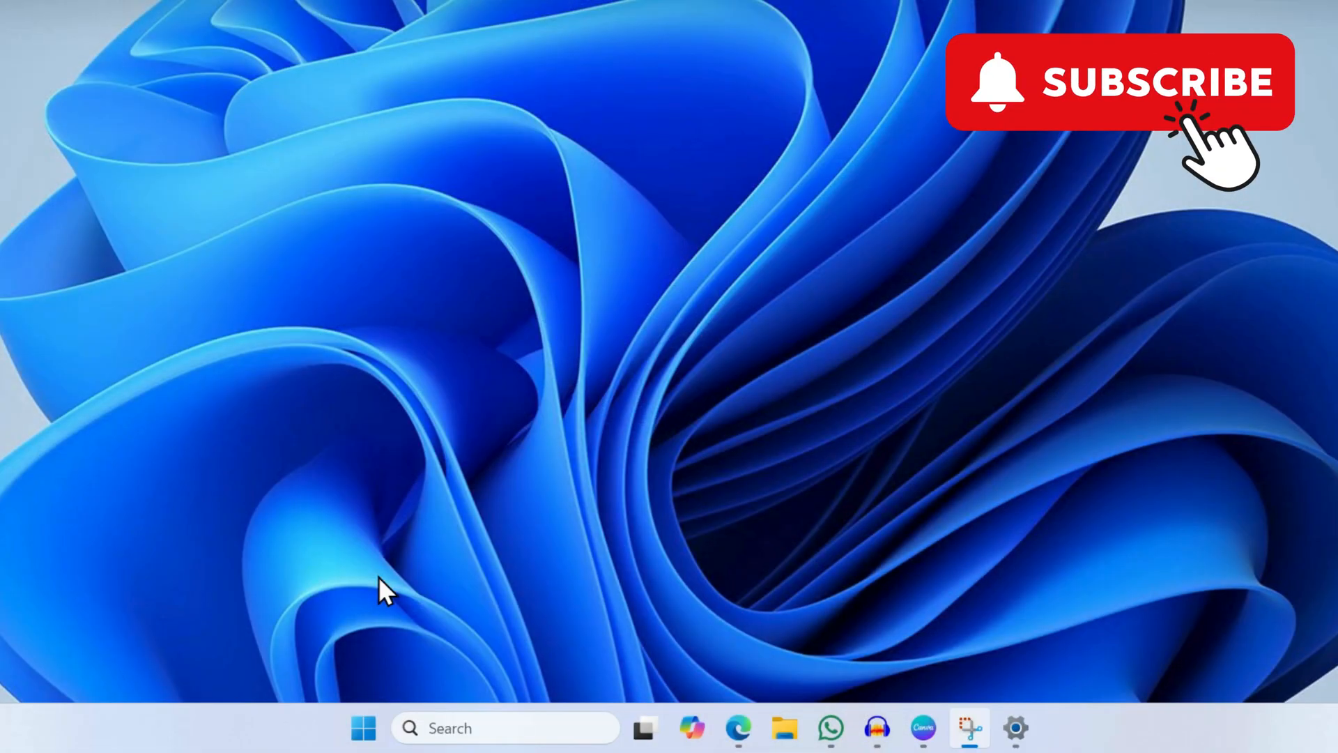
Step: Open the Start button's power-user menu listing Device Manager and other system tools
right_click(362, 727)
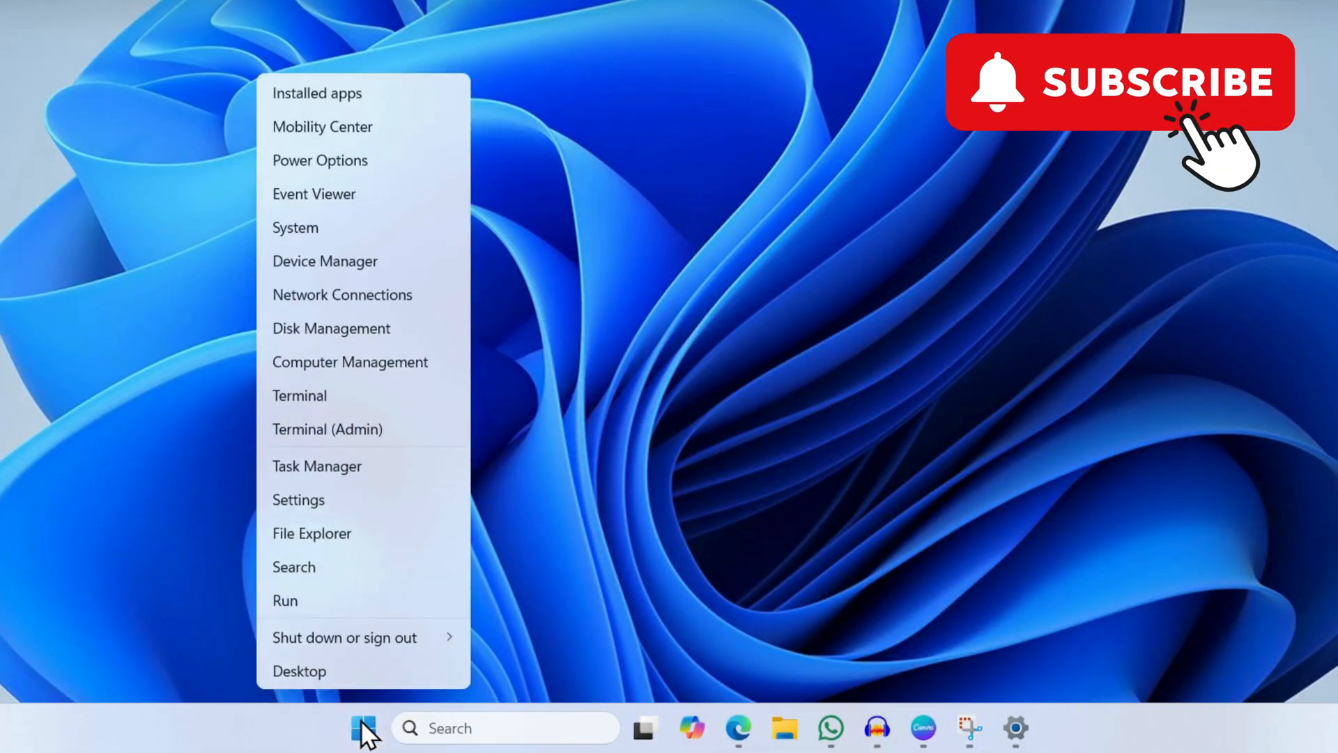
mouse_move(325, 261)
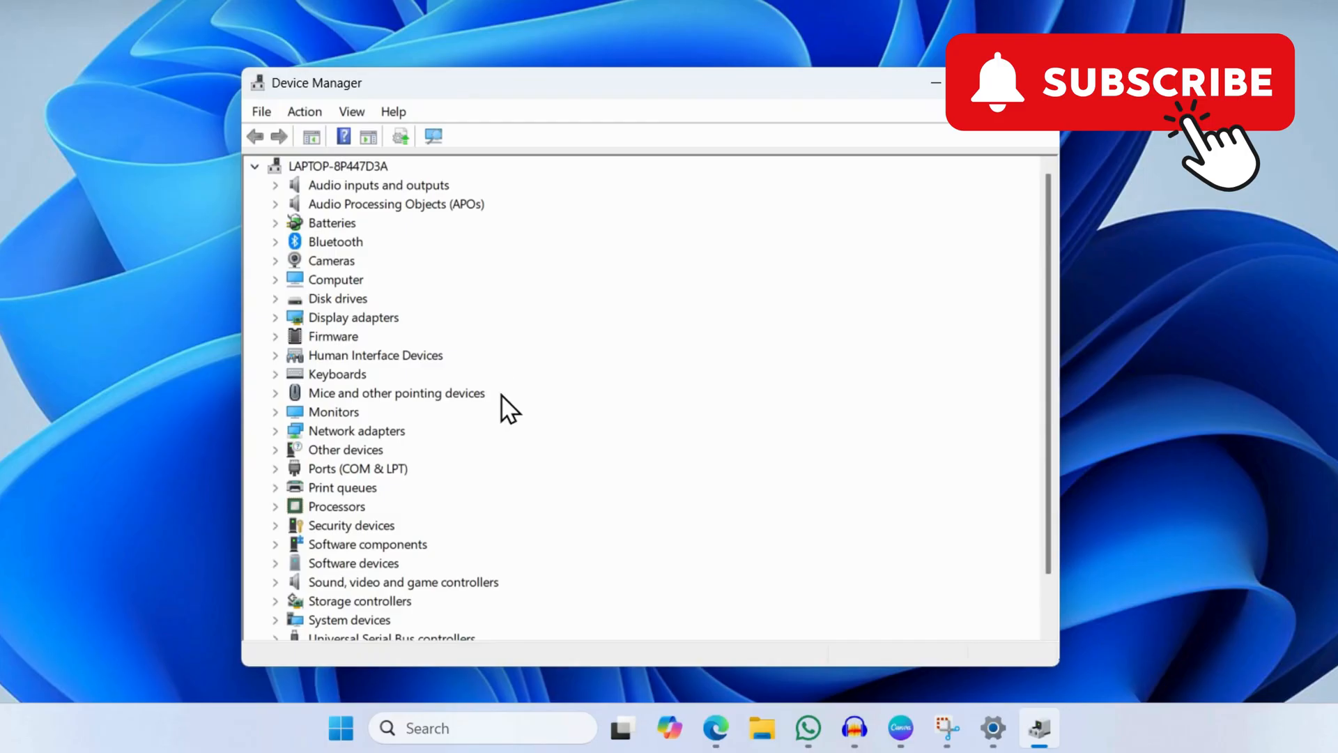
mouse_move(350, 392)
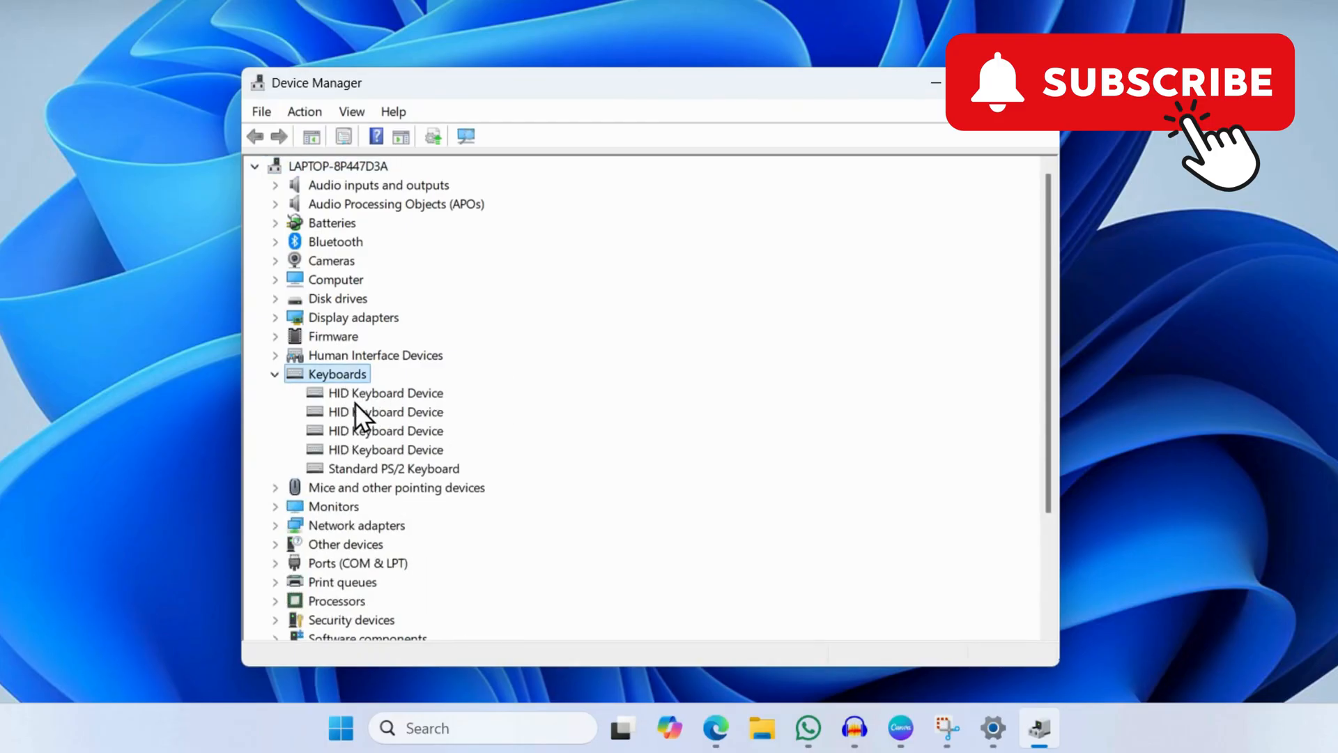
mouse_move(358, 430)
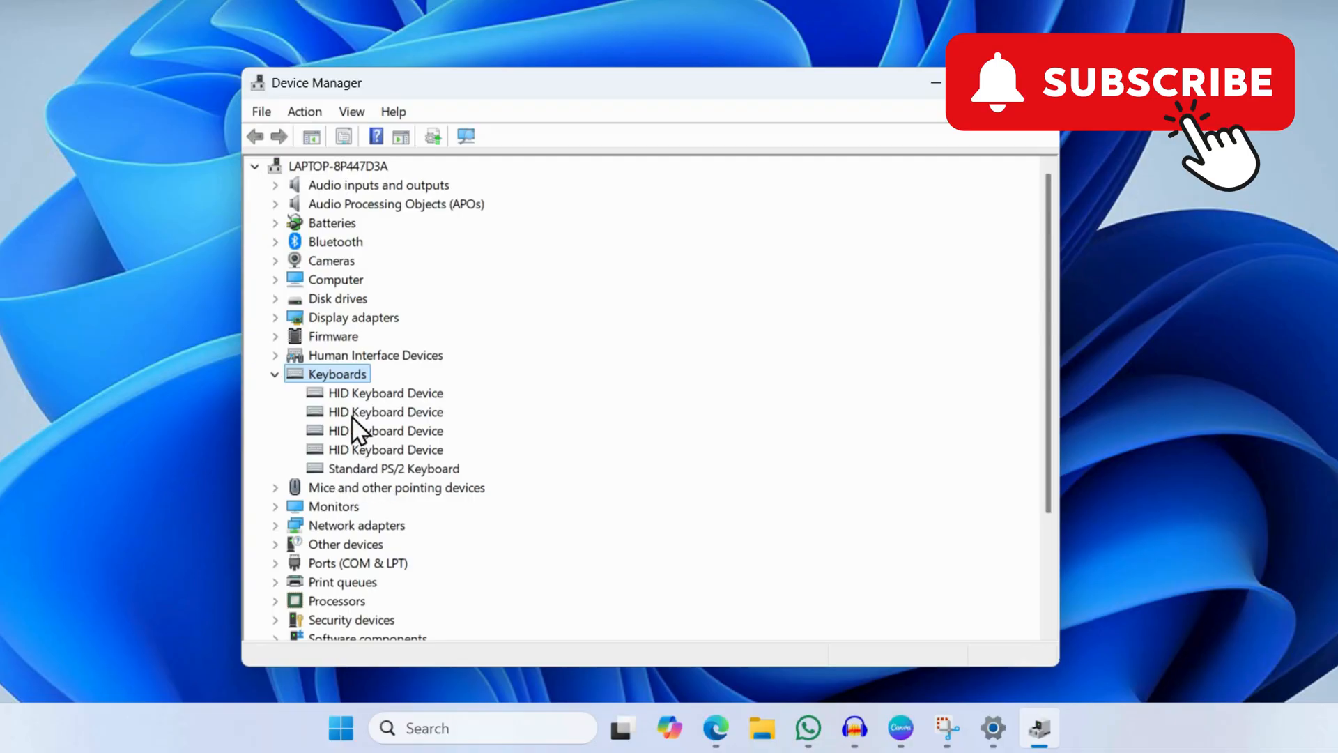
mouse_move(396, 486)
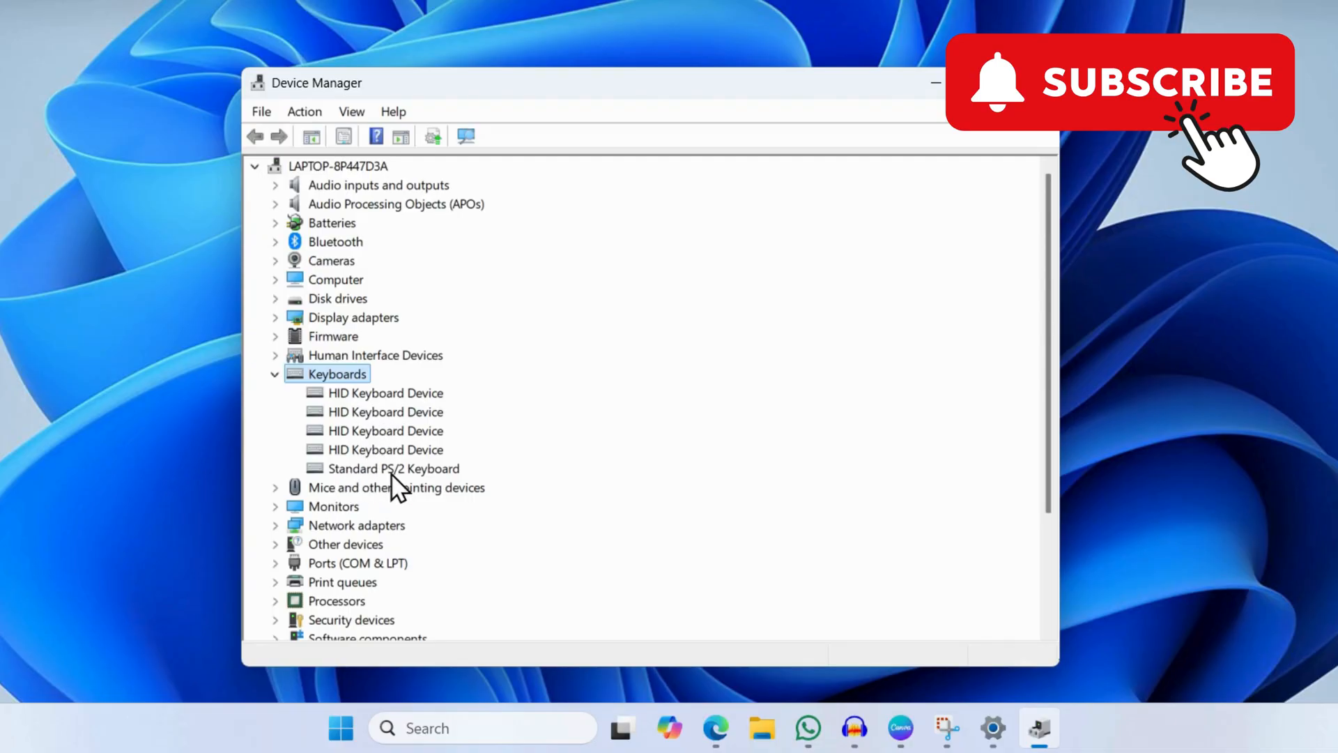
Step: Select Standard PS/2 Keyboard under the expanded Keyboards category
left_click(393, 467)
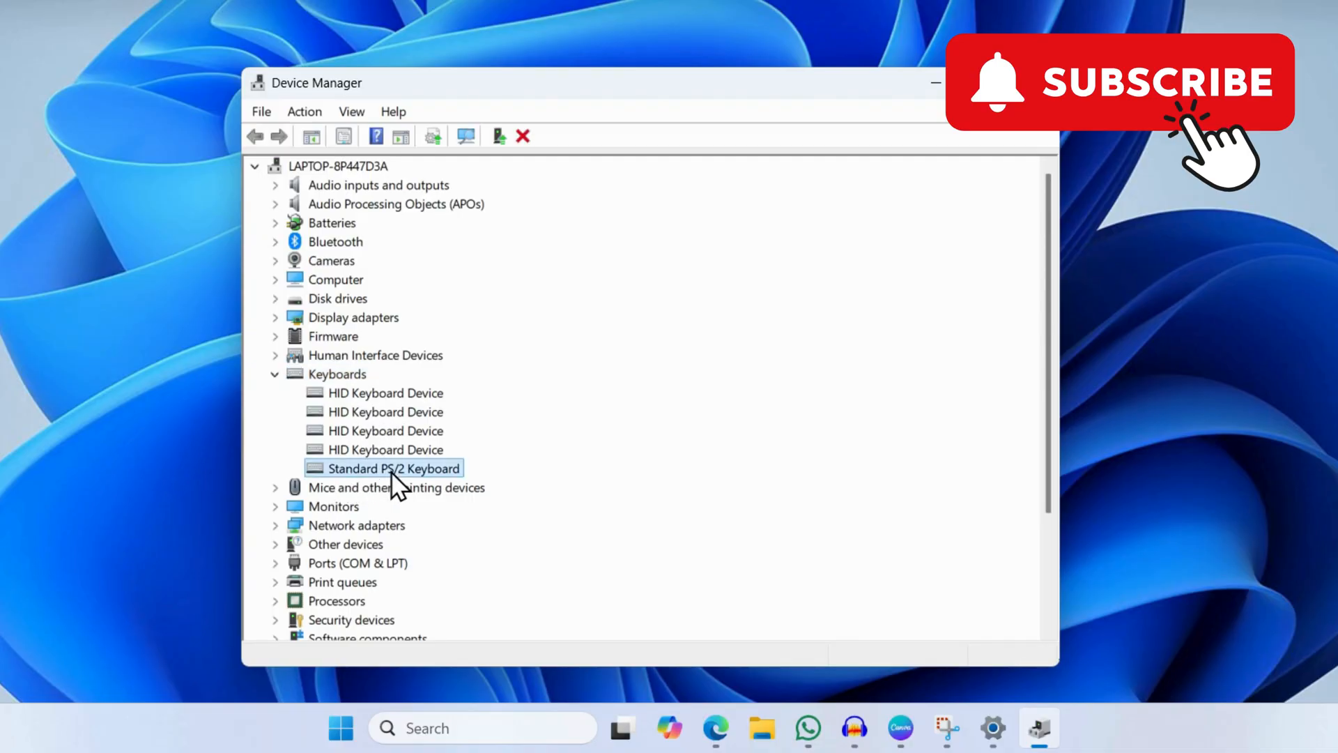
mouse_move(460, 482)
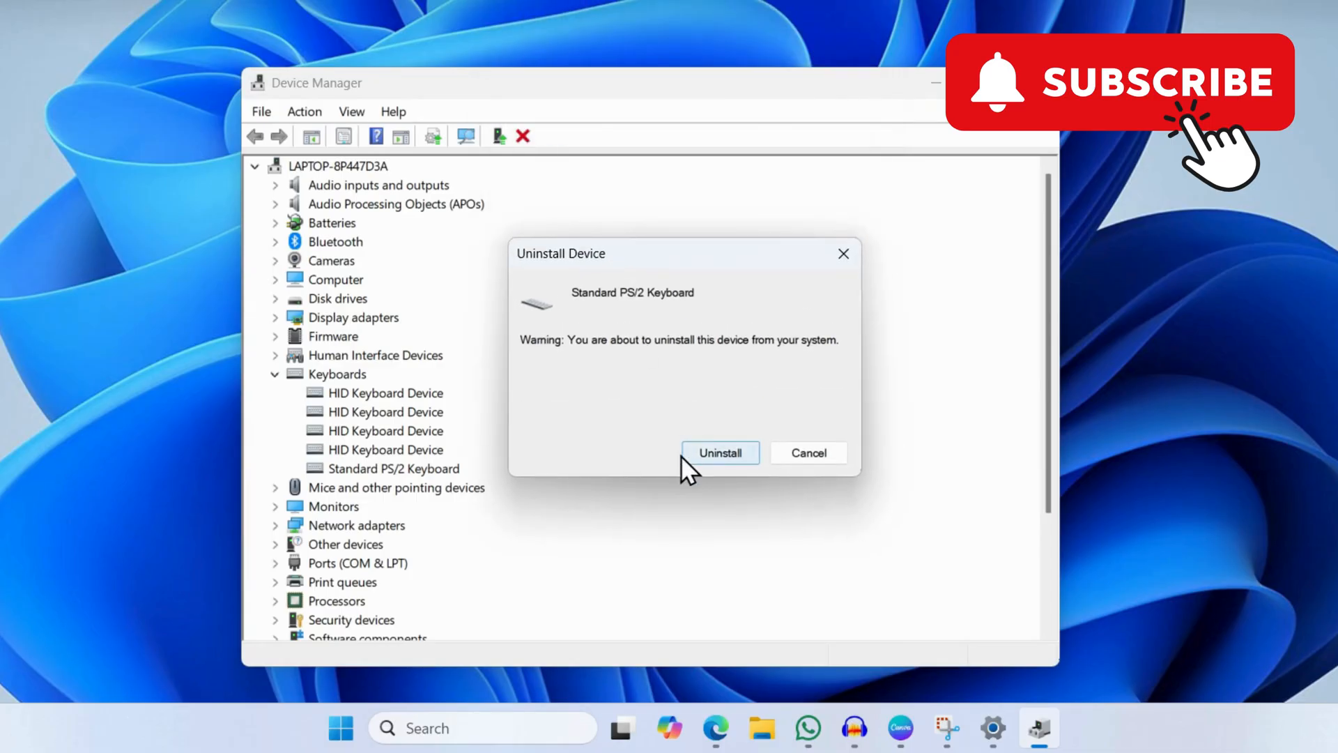
mouse_move(806, 452)
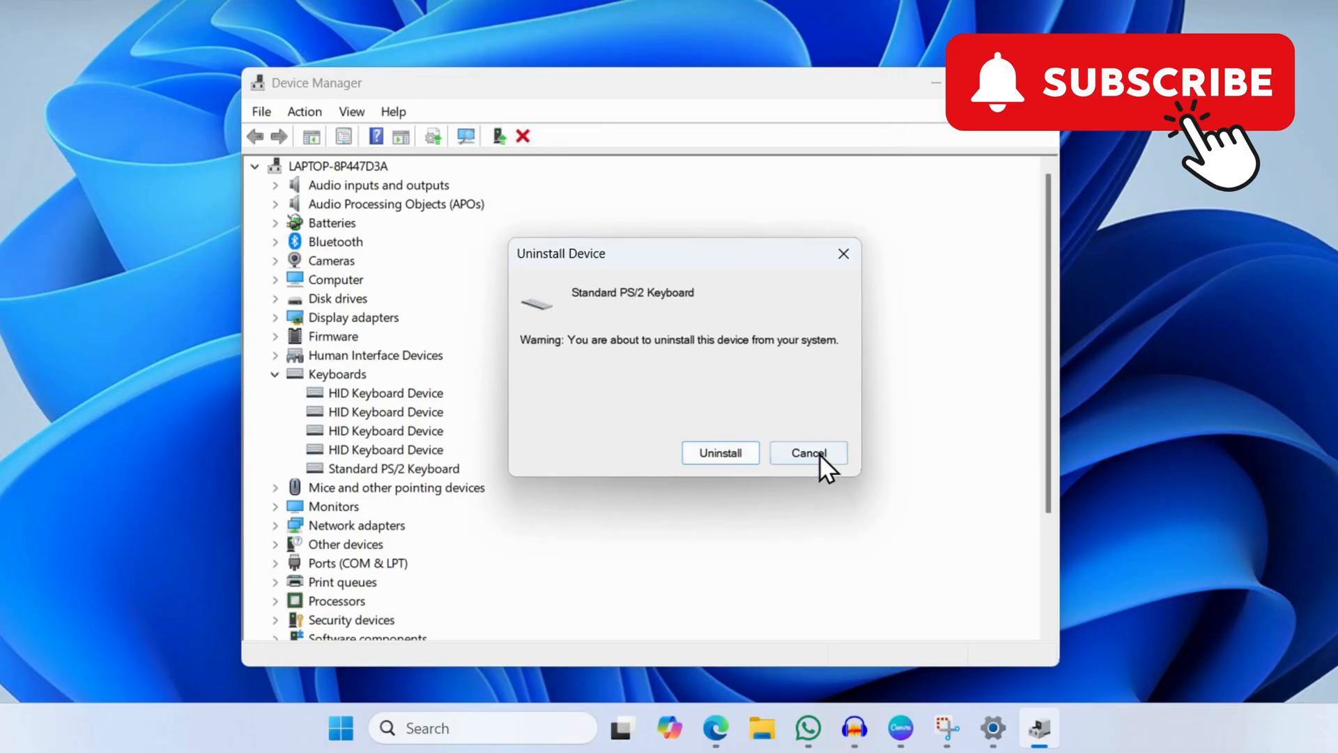
Step: Cancel the Standard PS/2 Keyboard uninstall warning
left_click(806, 452)
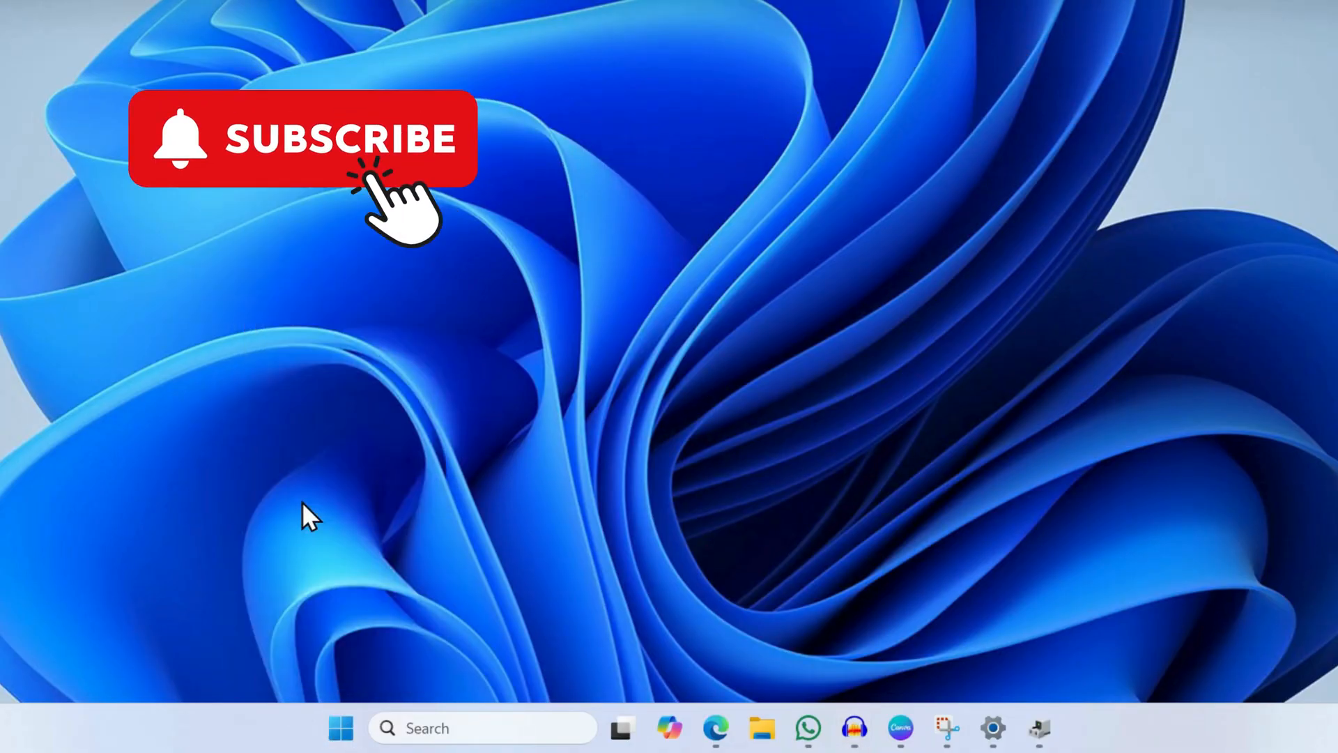
Step: Open Settings at Windows Update and review the update check results
left_click(993, 728)
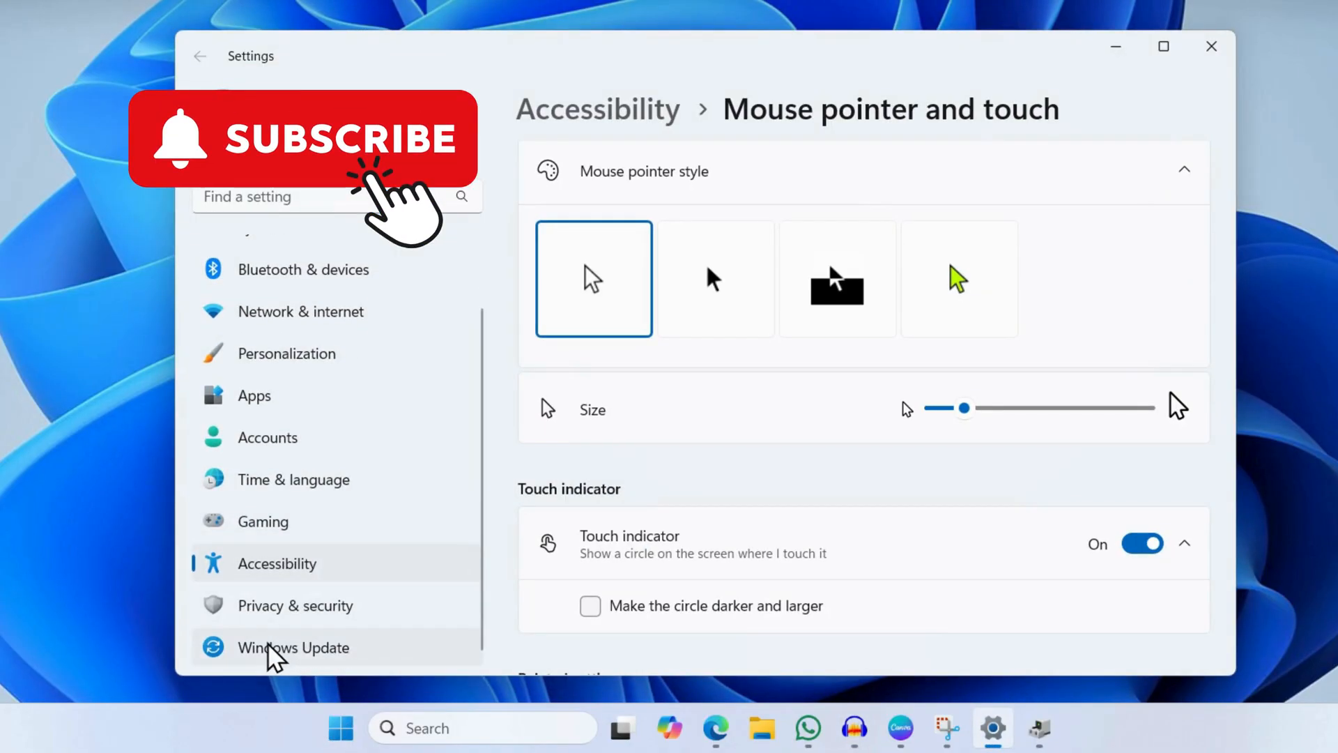
left_click(293, 647)
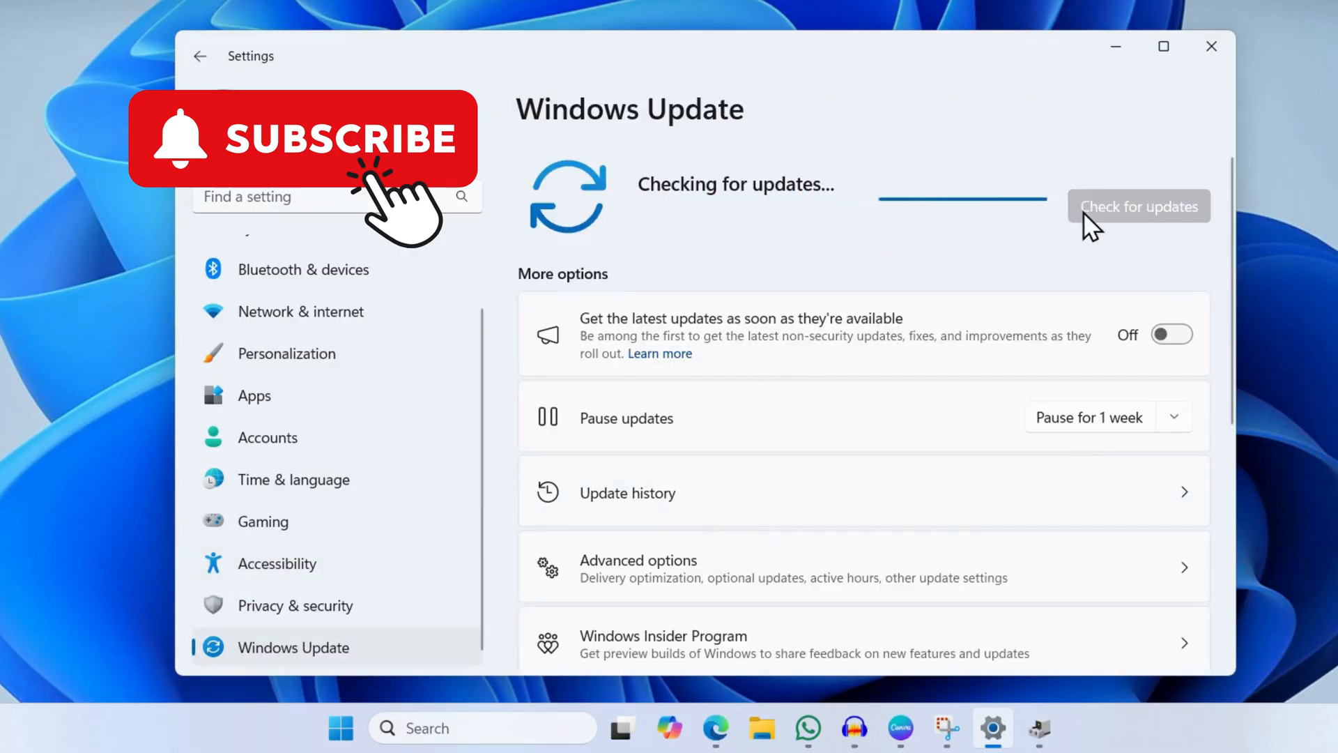
mouse_move(1106, 230)
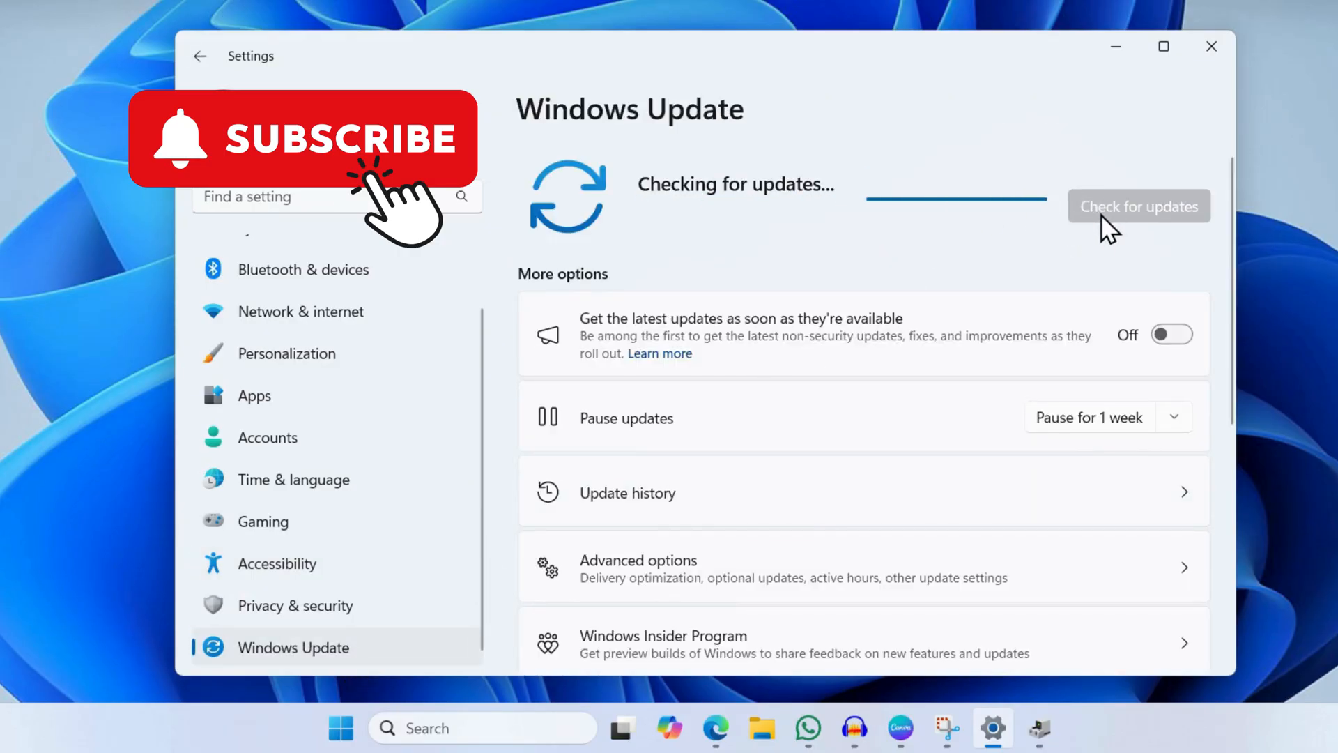
mouse_move(719, 244)
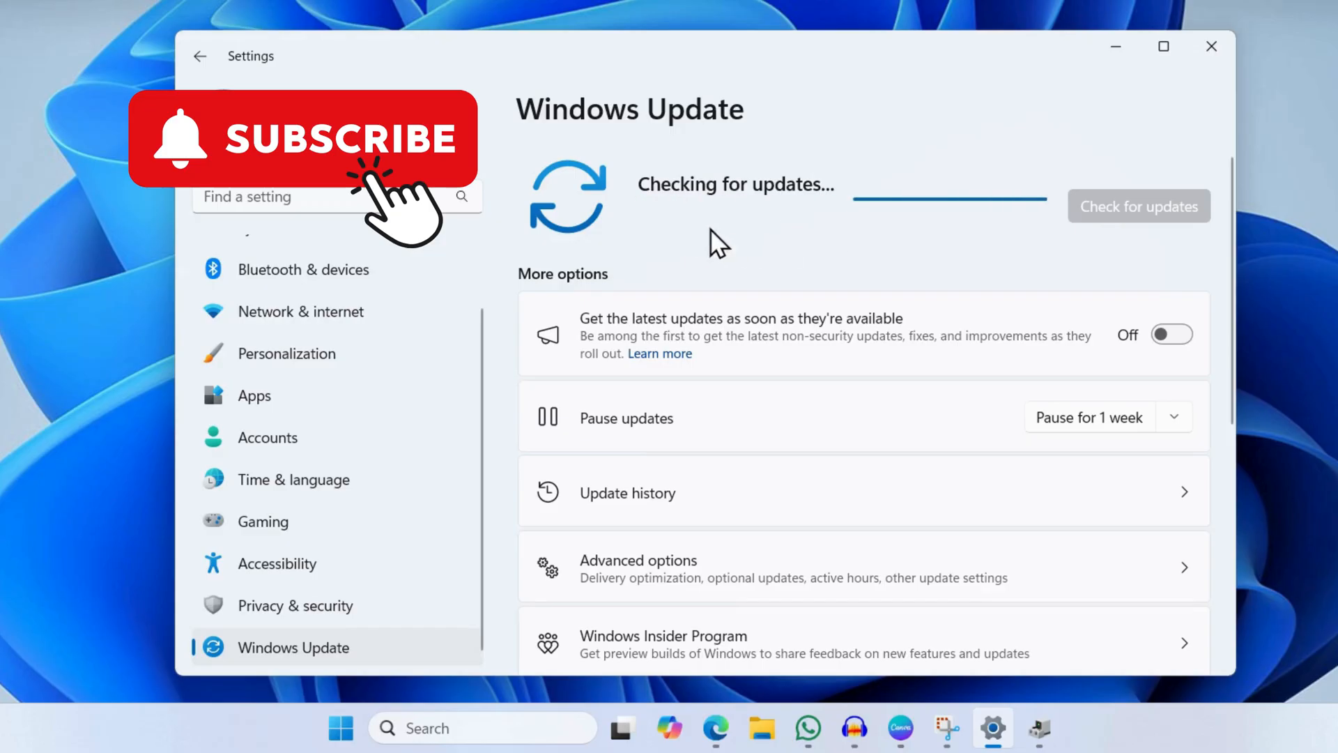
mouse_move(760, 240)
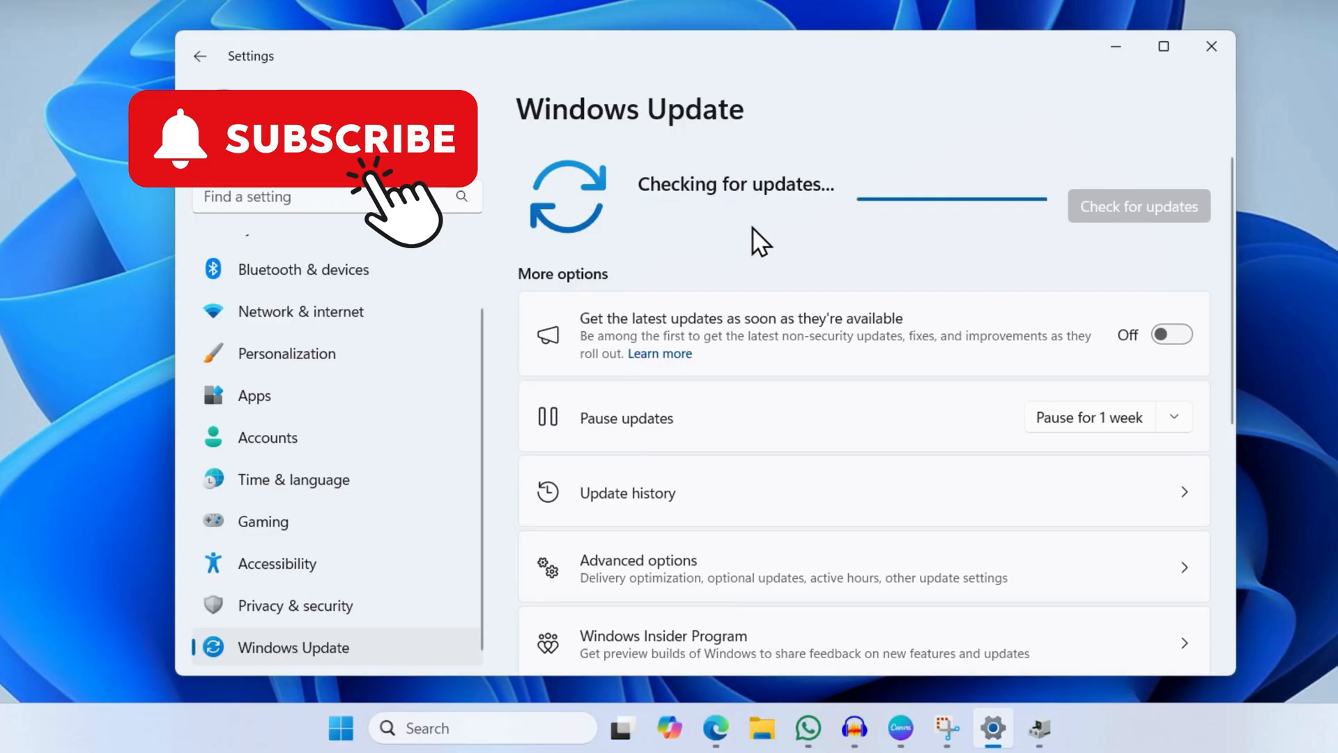
scroll("down", 3)
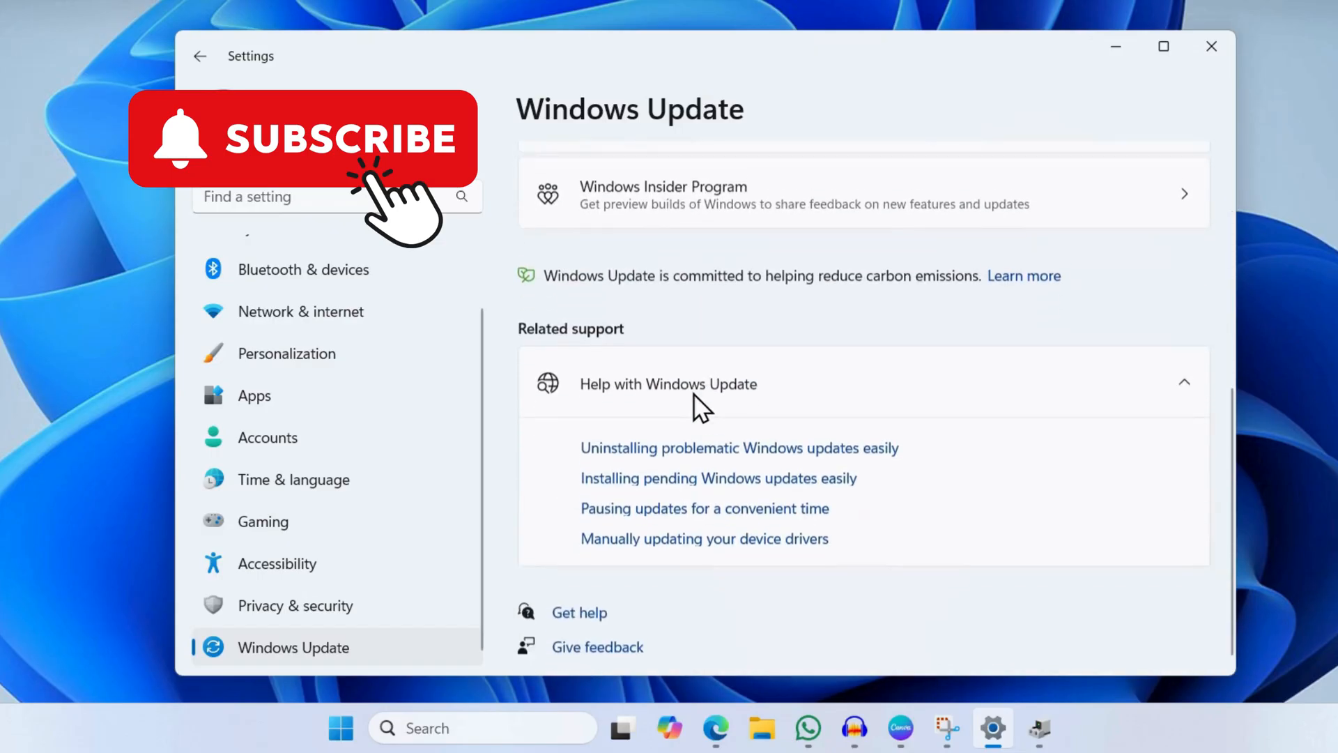
scroll("up", 3)
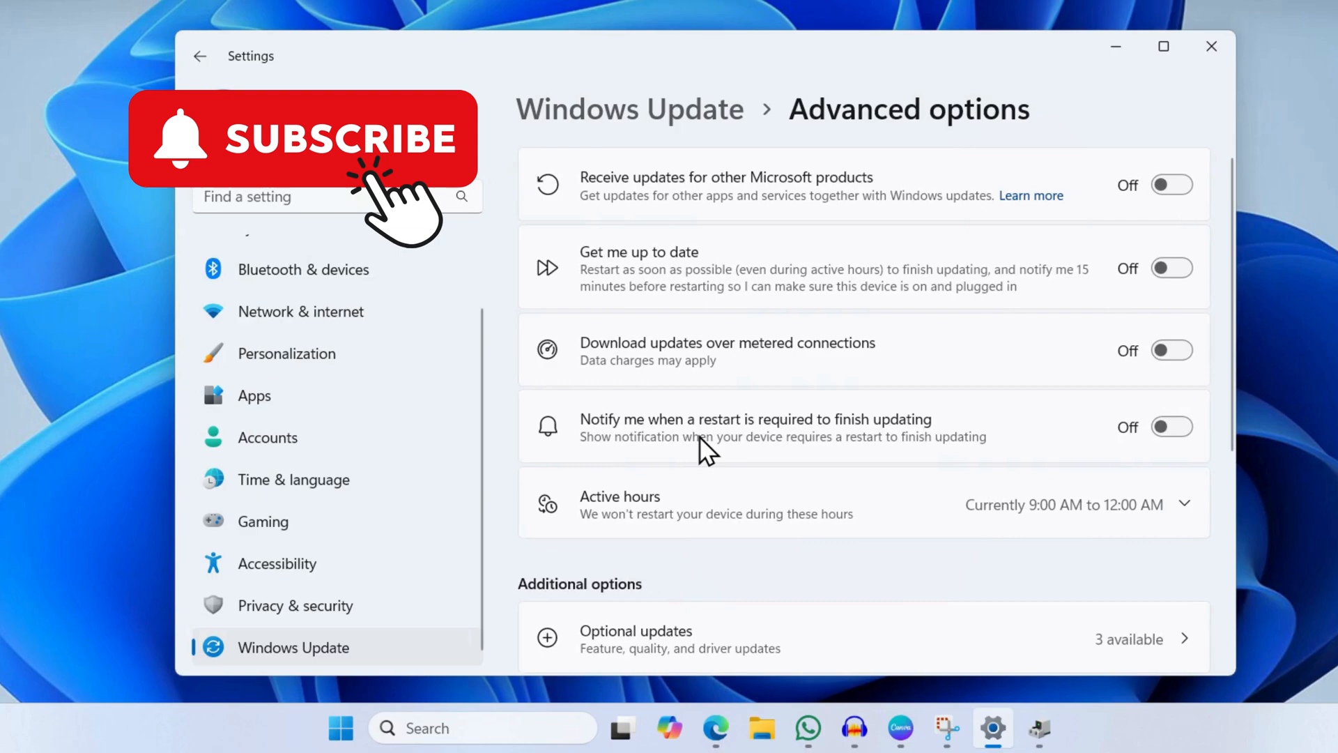
Step: Install the two selected cumulative update previews and close Settings
scroll("down", 3)
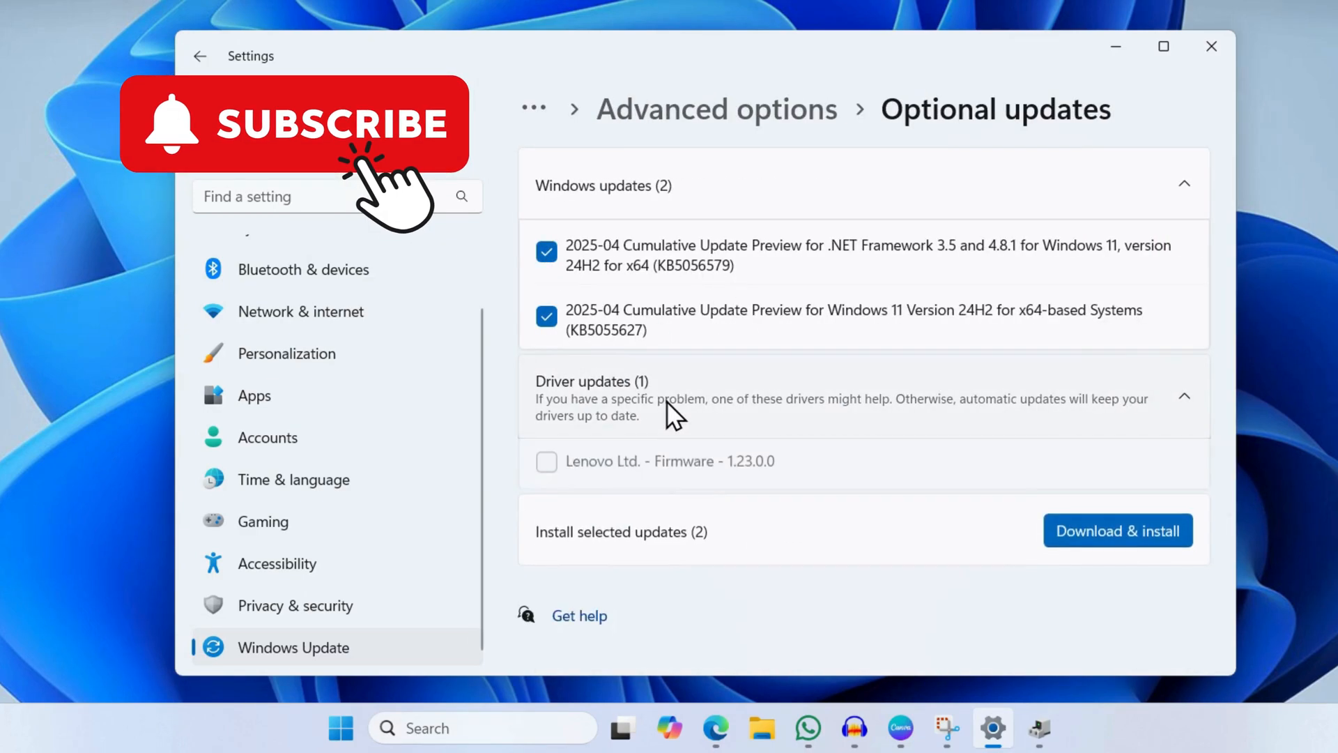
mouse_move(1105, 538)
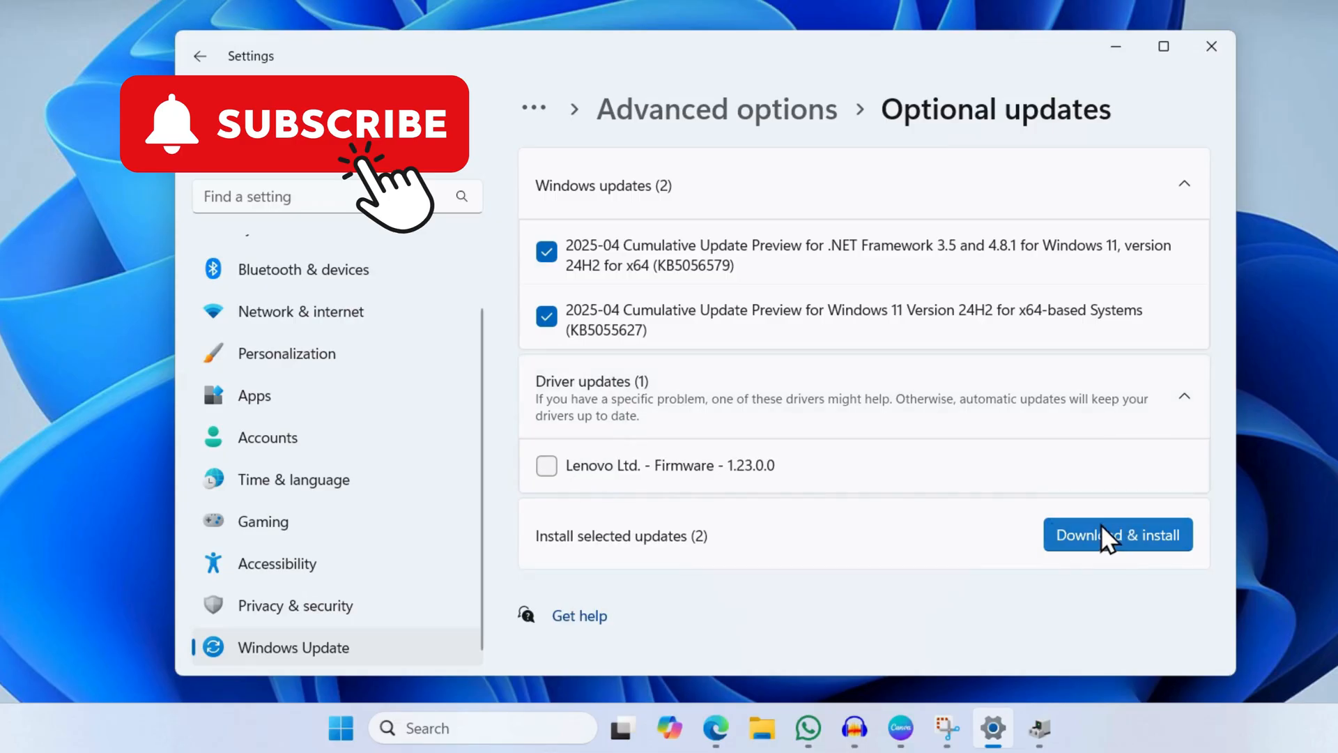
left_click(1182, 395)
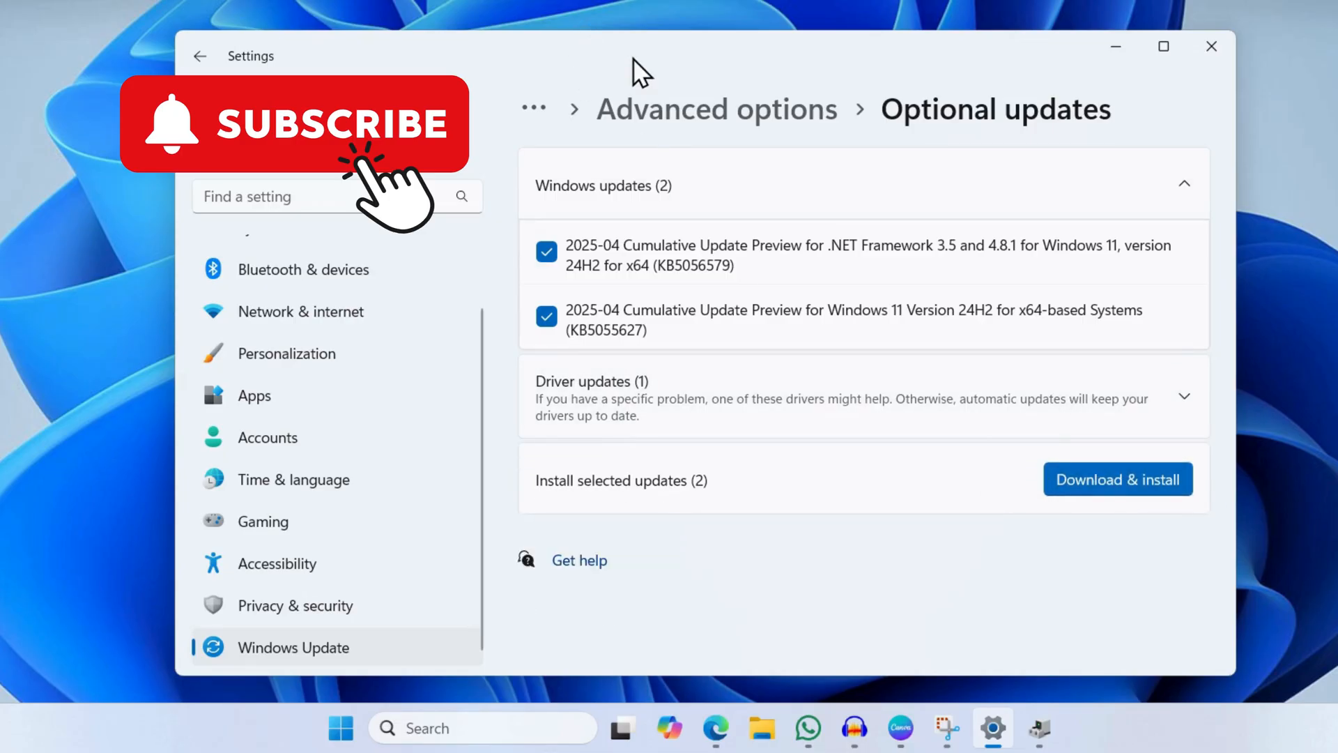
left_click(1210, 46)
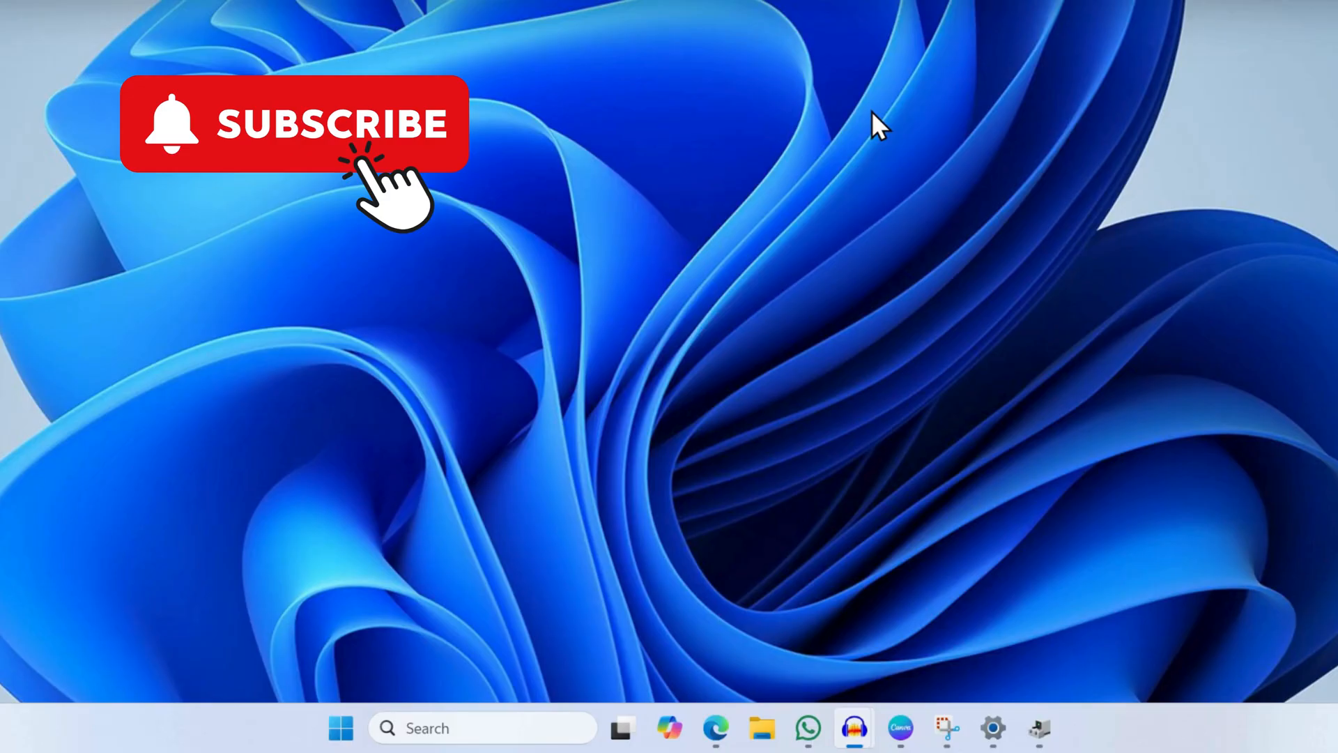